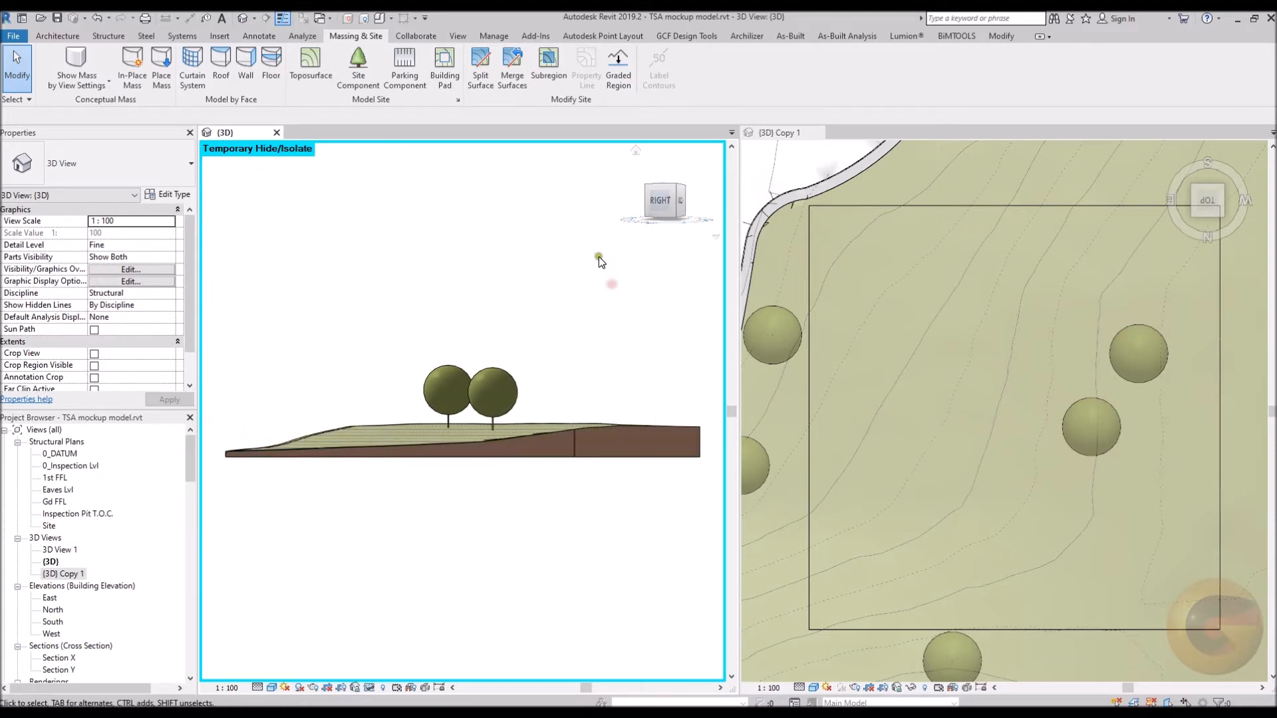
- Orbit the site model into an angled 3D view
{"action": "left_click_drag", "start_coordinate": [599, 260], "coordinate": [440, 399]}
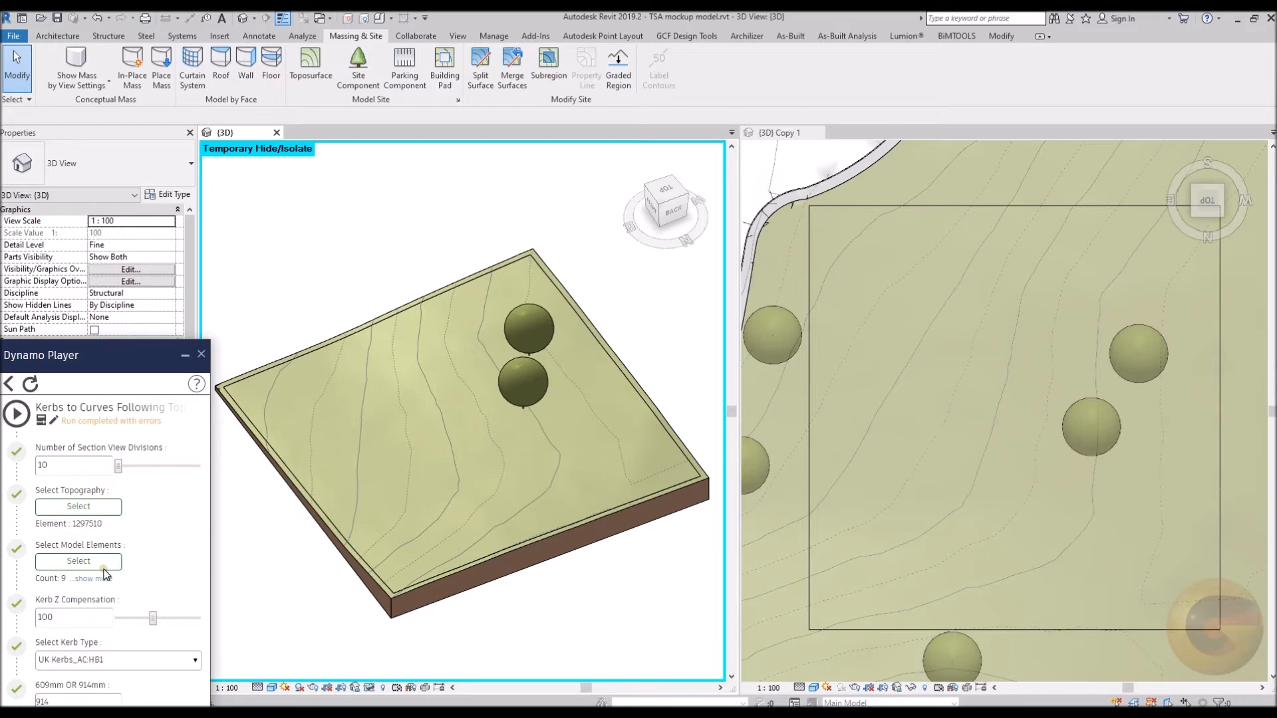
{"action": "mouse_move", "coordinate": [104, 611]}
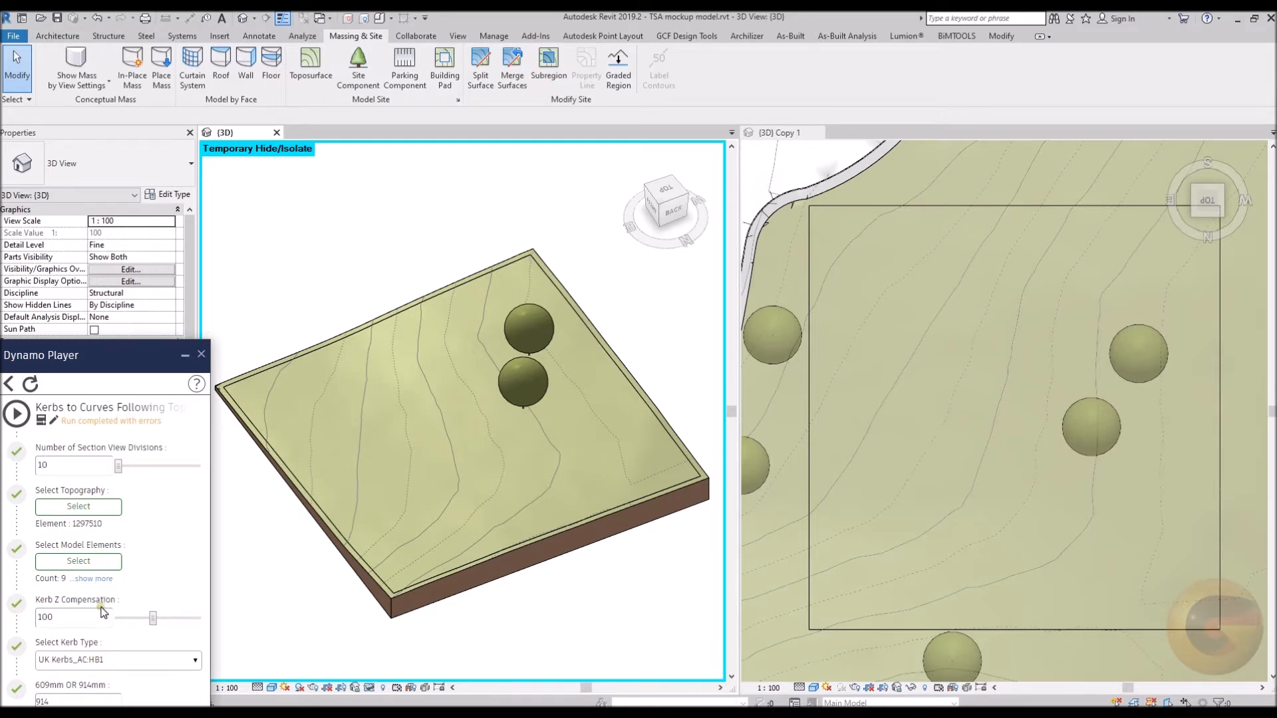
{"action": "mouse_move", "coordinate": [572, 593]}
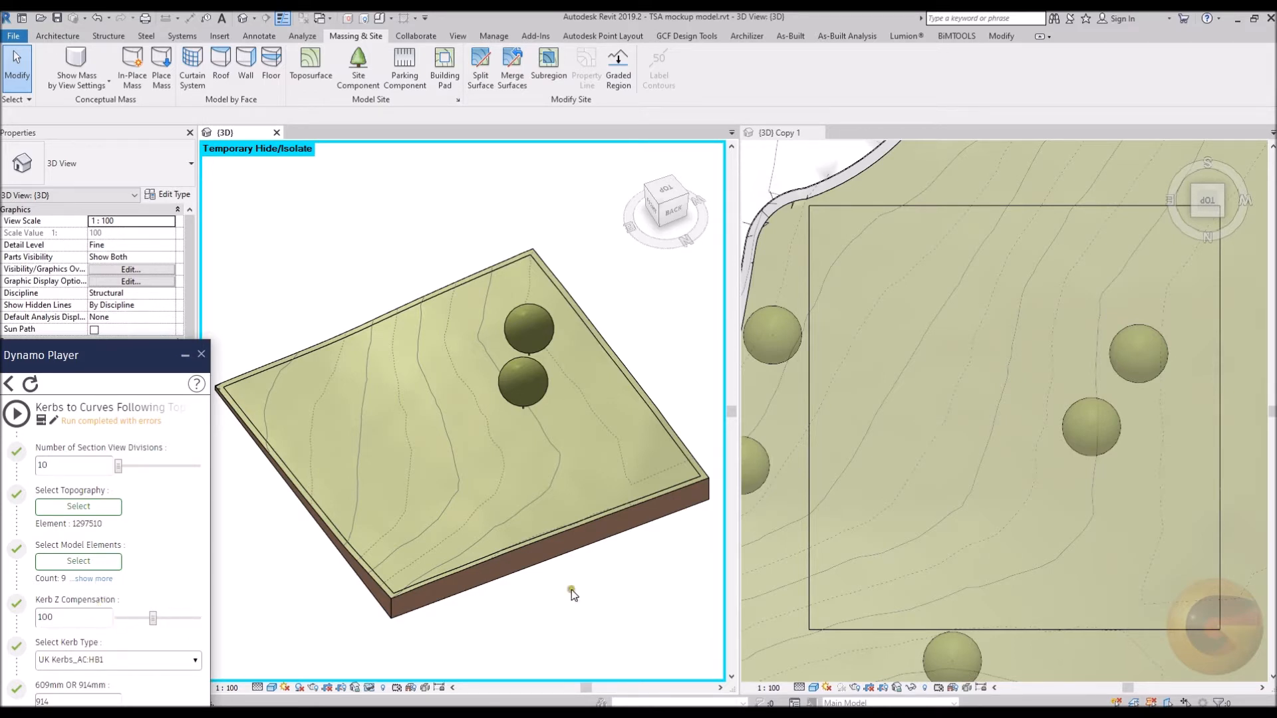
{"action": "mouse_move", "coordinate": [780, 132]}
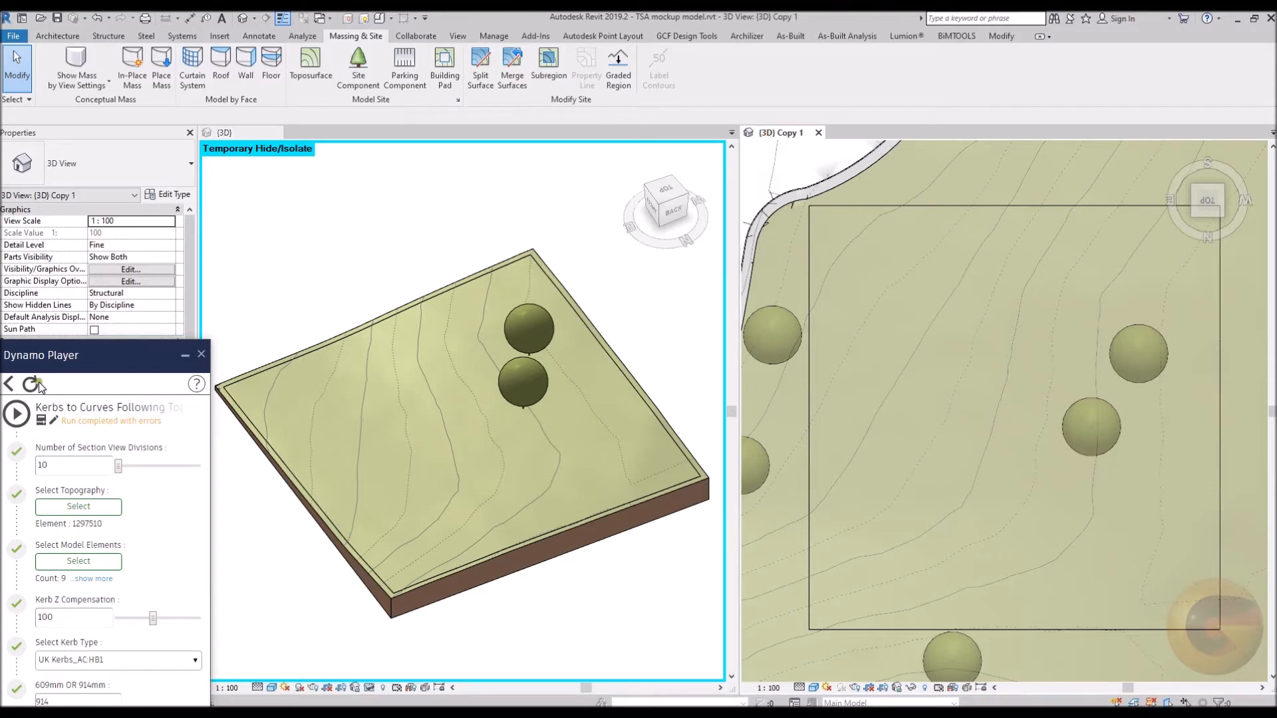
- Reset the script inputs, pick the toposurface as its topography, and dismiss the save reminder
{"action": "left_click", "coordinate": [30, 383]}
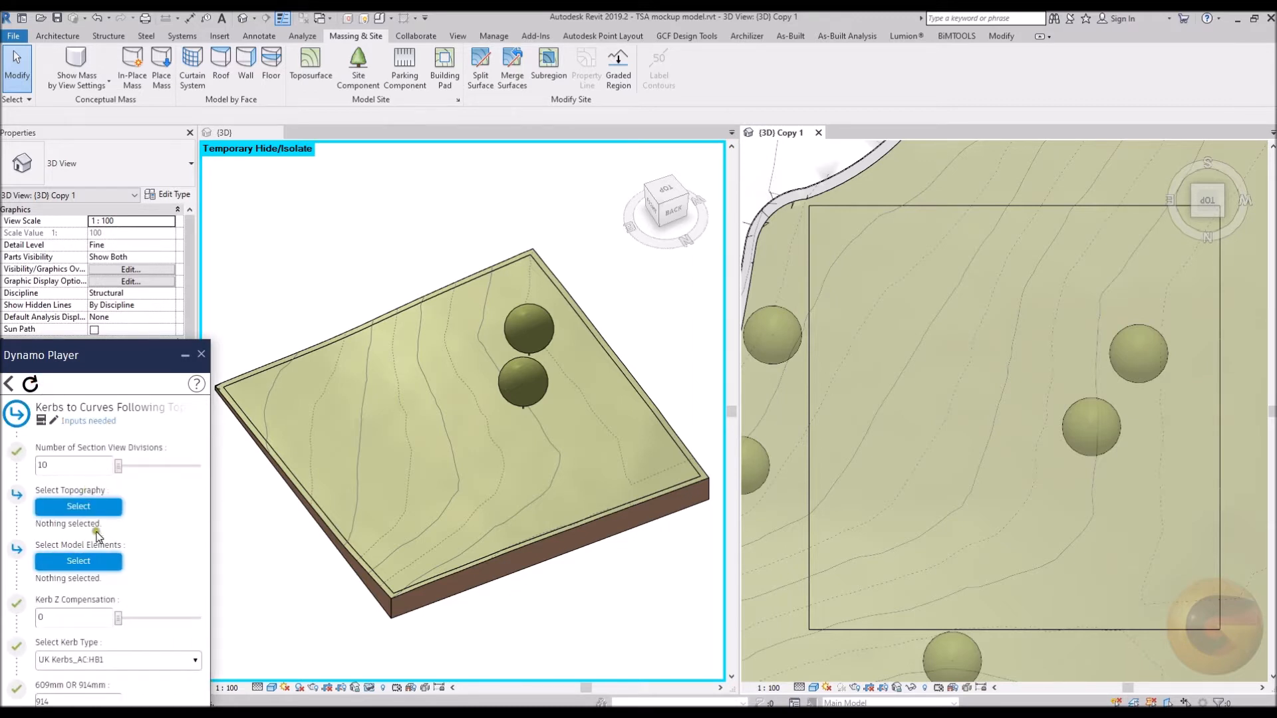
{"action": "left_click", "coordinate": [79, 505]}
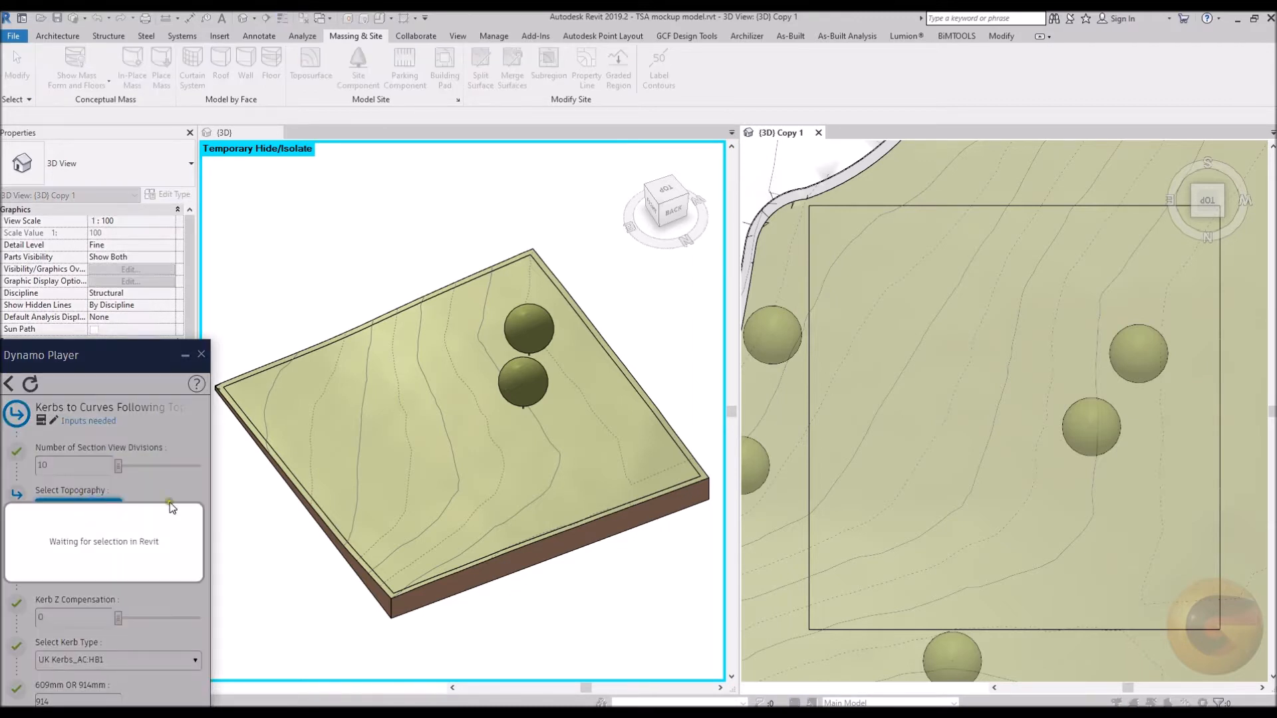
{"action": "left_click", "coordinate": [365, 360]}
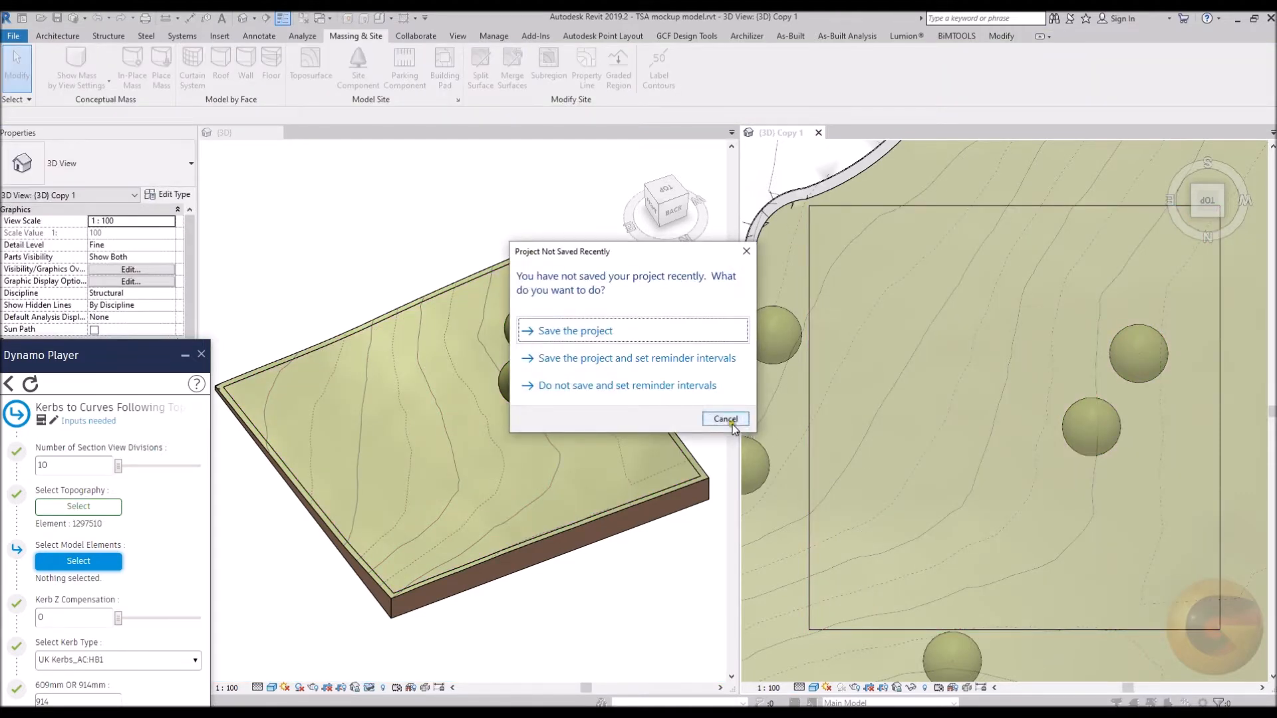
{"action": "left_click", "coordinate": [724, 418]}
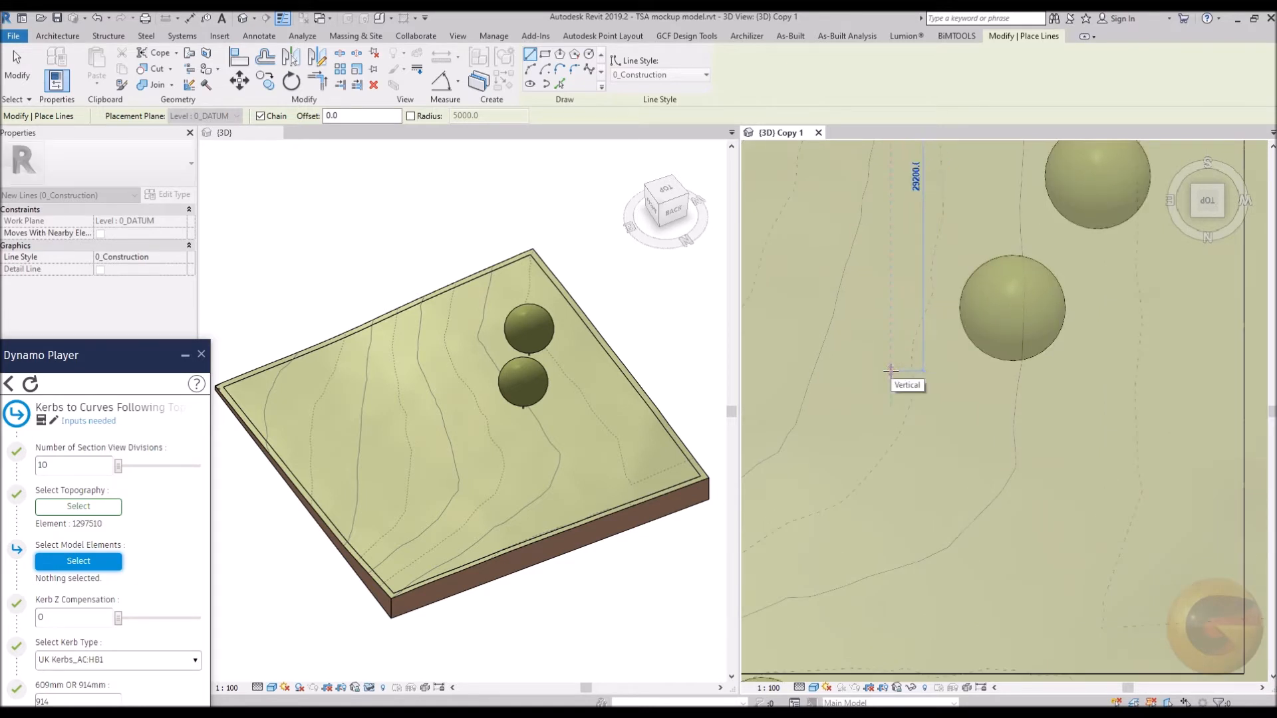
- Place the last corner of the construction-line kerb path and finish sketching
{"action": "left_click", "coordinate": [890, 372]}
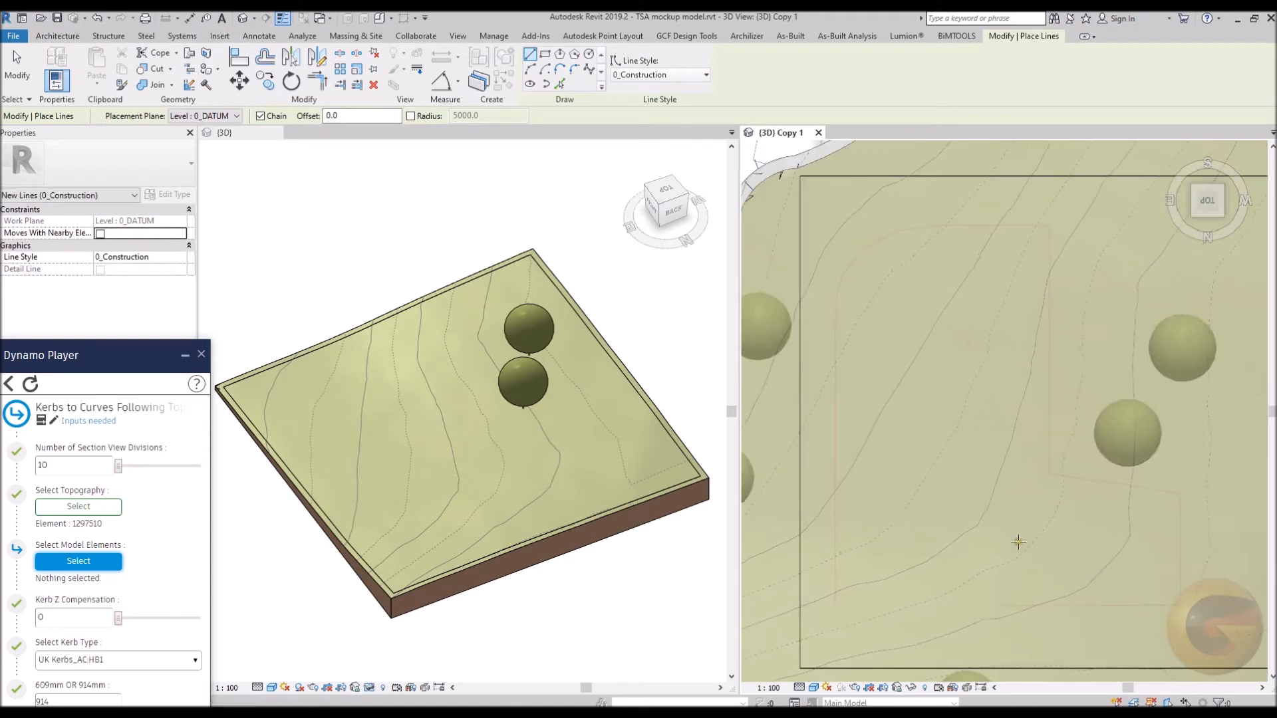
{"action": "left_click", "coordinate": [355, 36]}
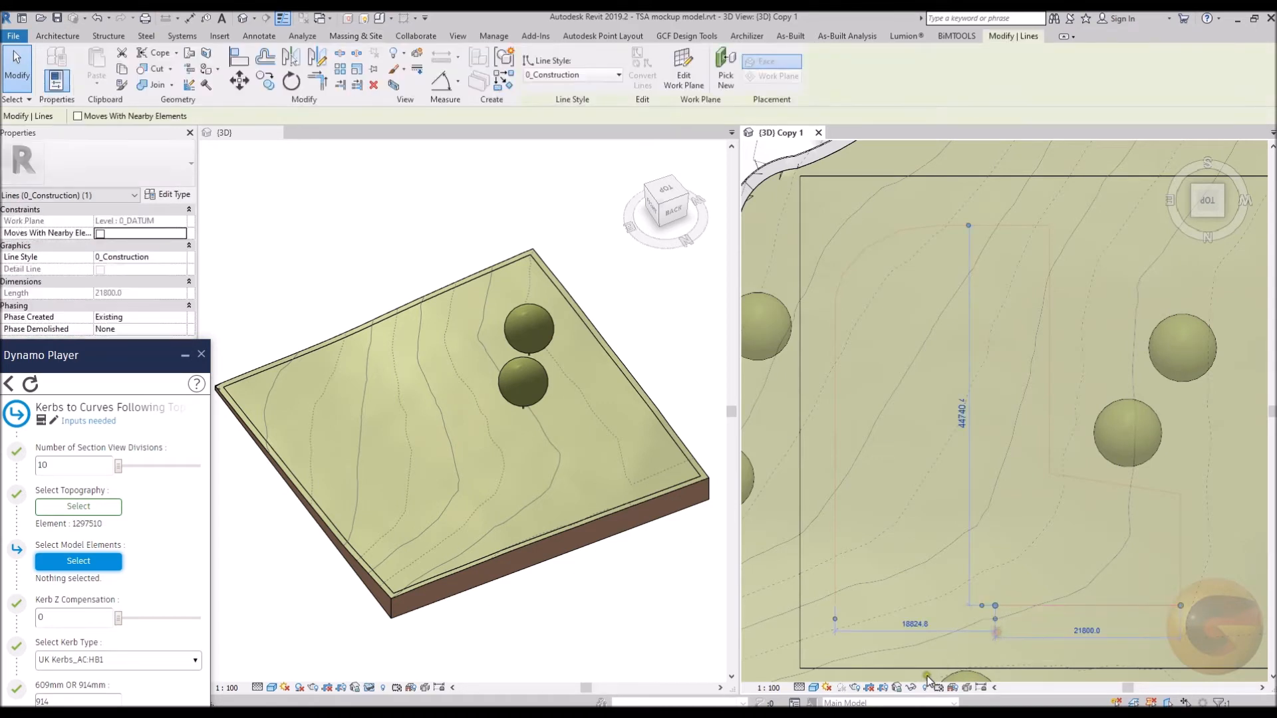
- Isolate the sketched kerb lines with Temporary Hide/Isolate
{"action": "left_click", "coordinate": [928, 687]}
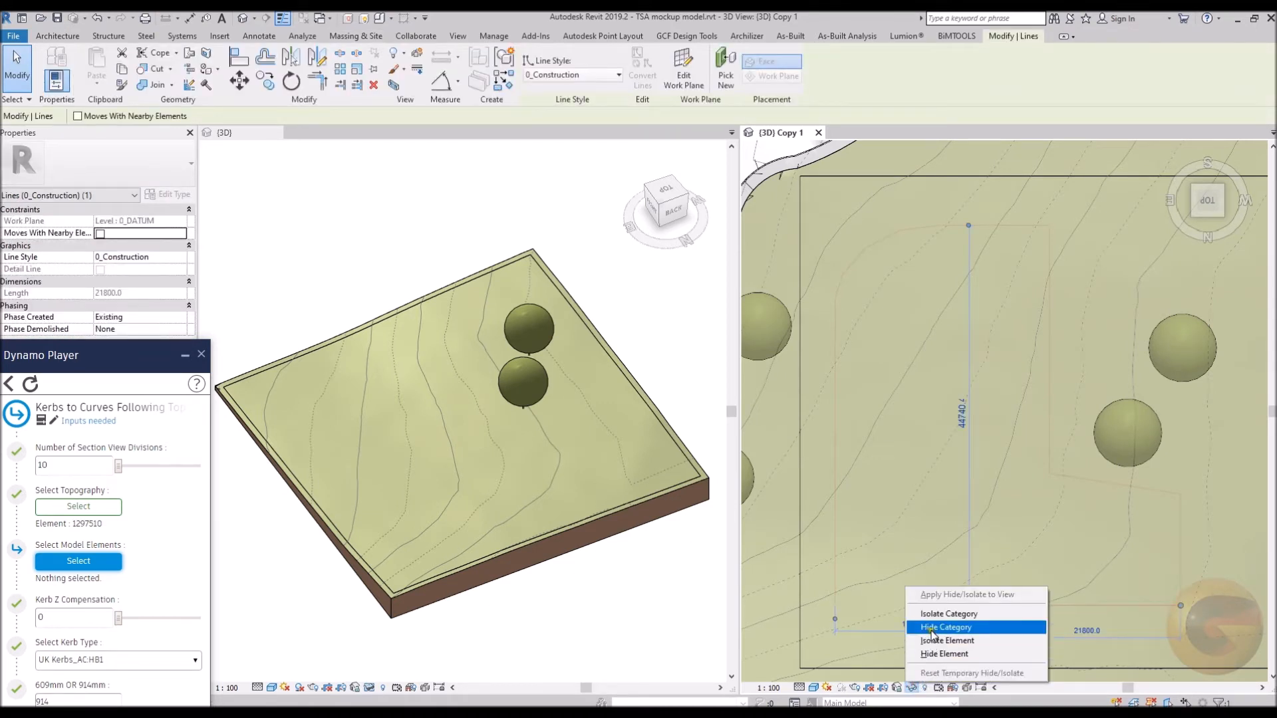
{"action": "left_click", "coordinate": [945, 627]}
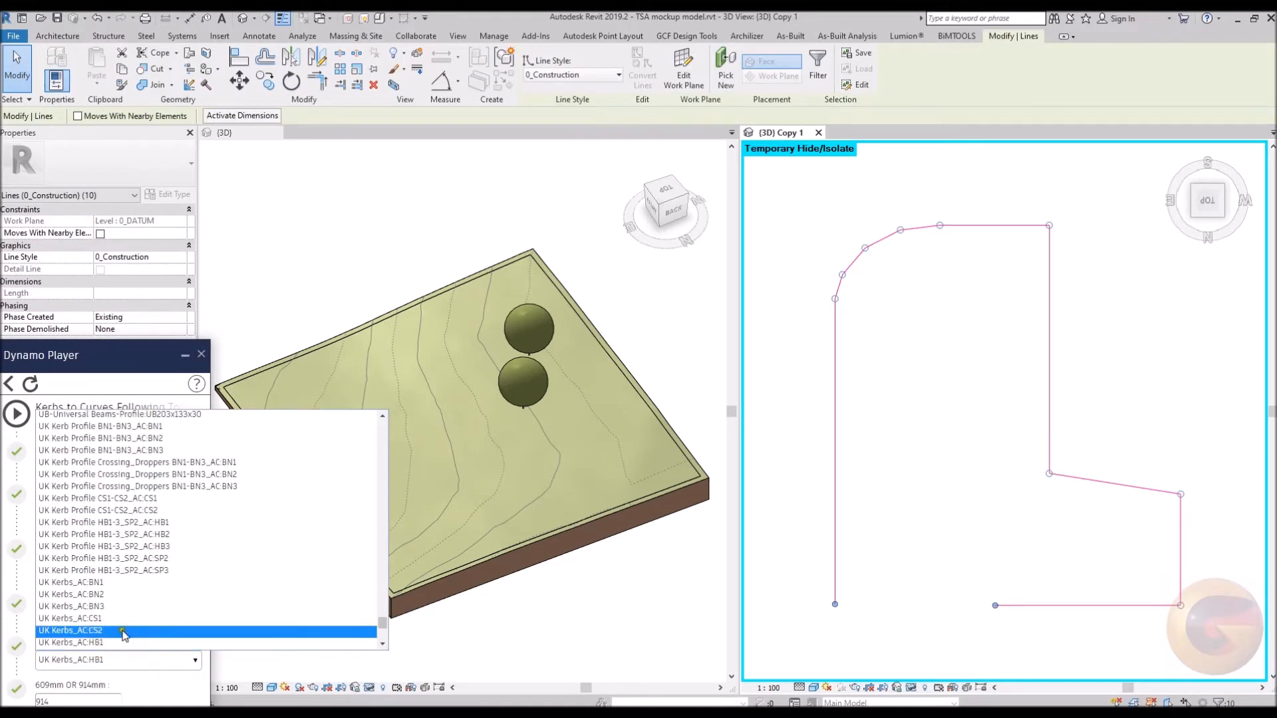
- Choose kerb type UK Kerbs_AC:HB1 and enter 100 for Kerb Z Compensation
{"action": "scroll", "scroll_direction": "down", "scroll_amount": 3}
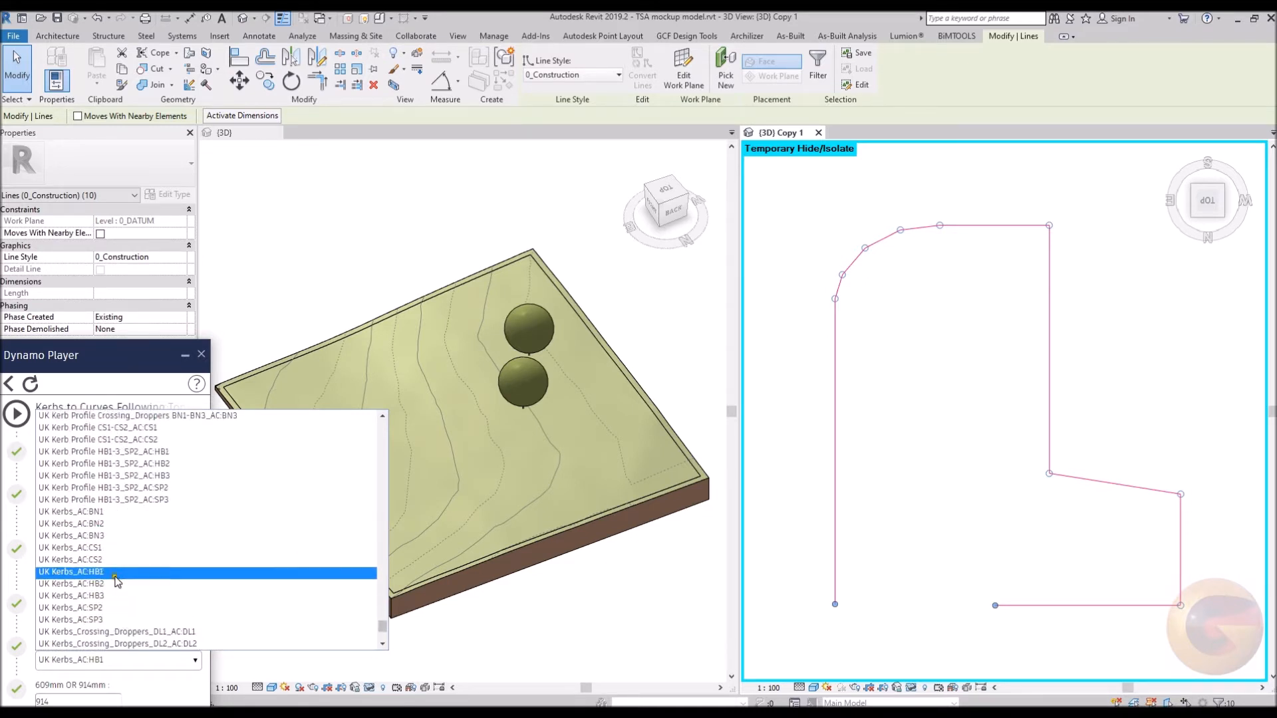
{"action": "left_click", "coordinate": [71, 535]}
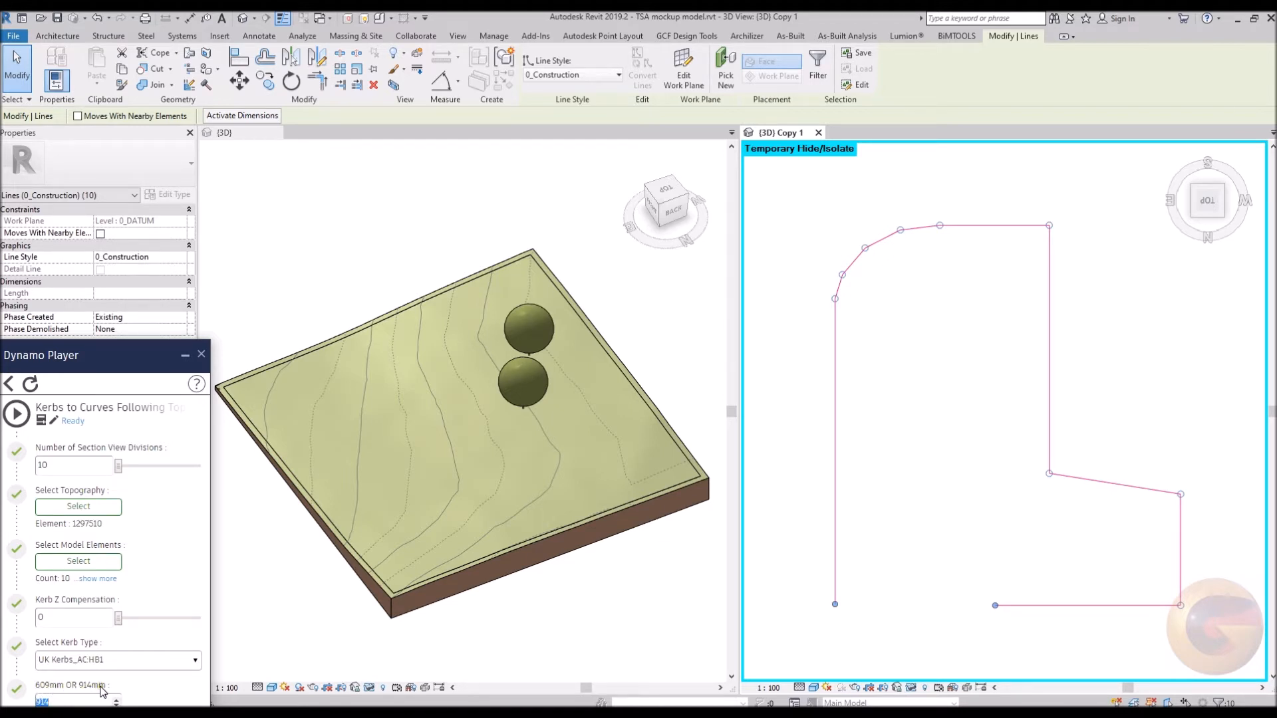
{"action": "left_click", "coordinate": [73, 617]}
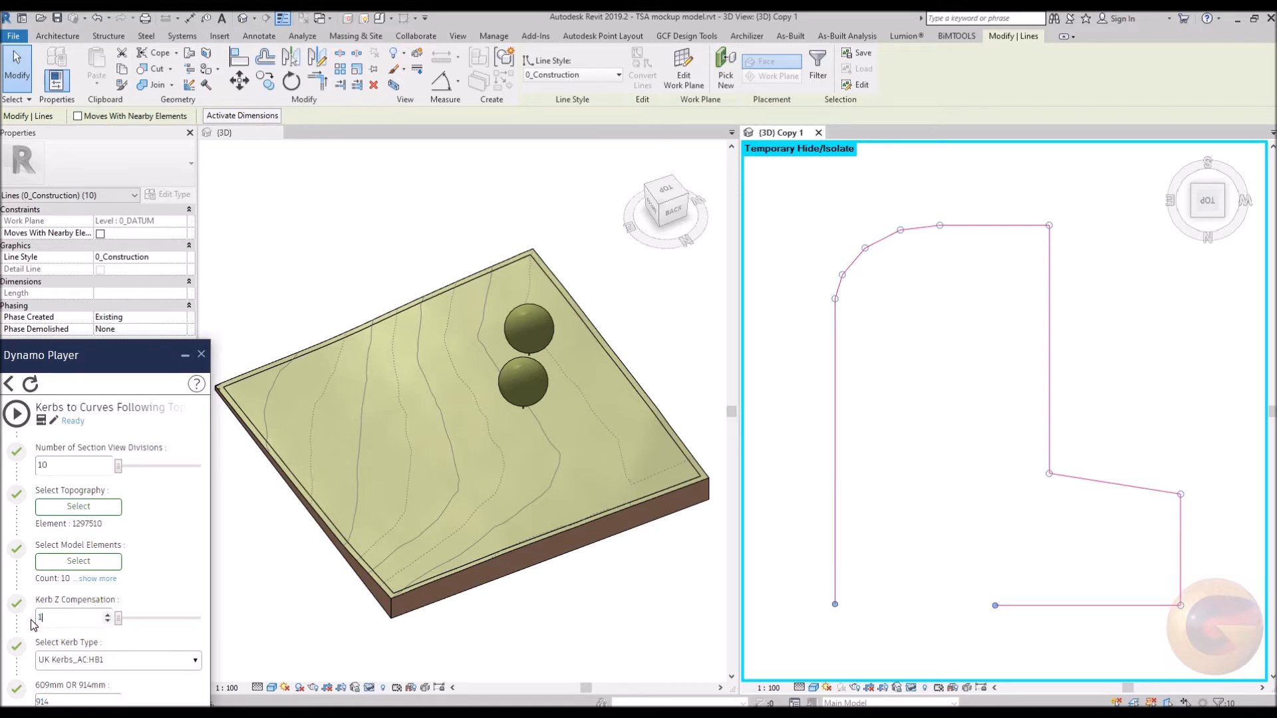
{"action": "type", "text": "100"}
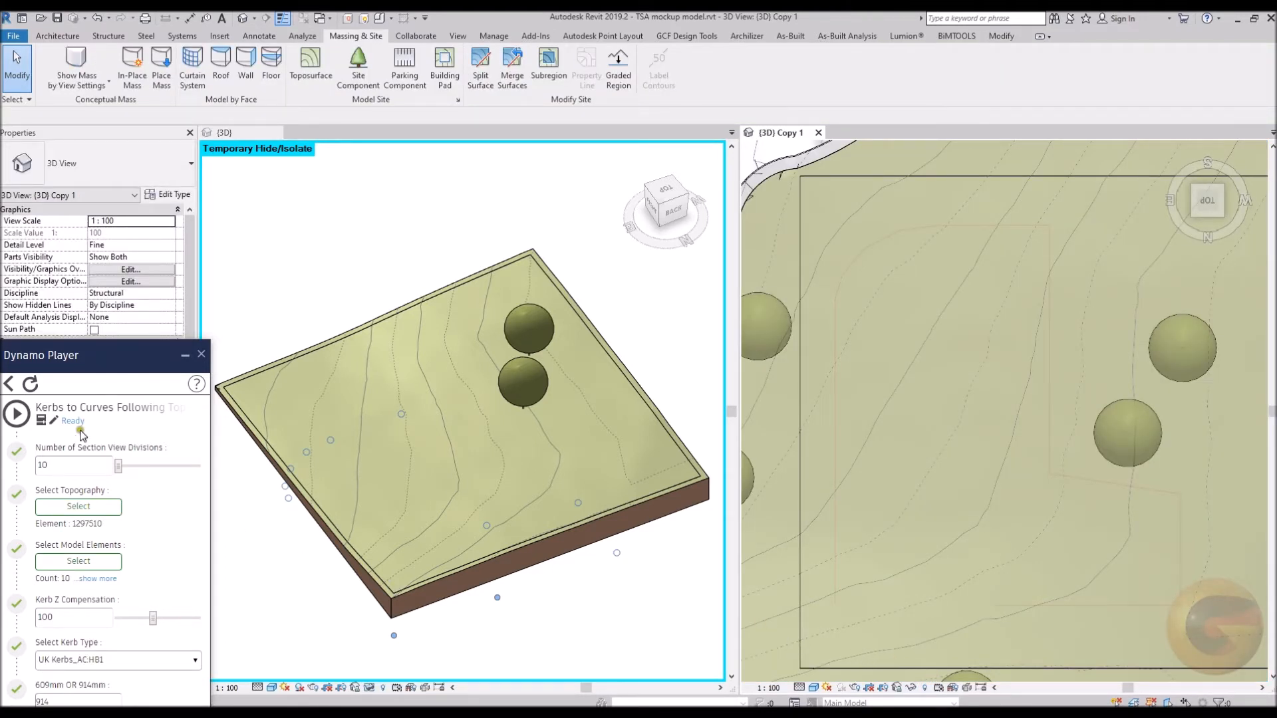
- Run the kerbs-to-curves script to place HB1 kerbs along the path
{"action": "left_click", "coordinate": [15, 414]}
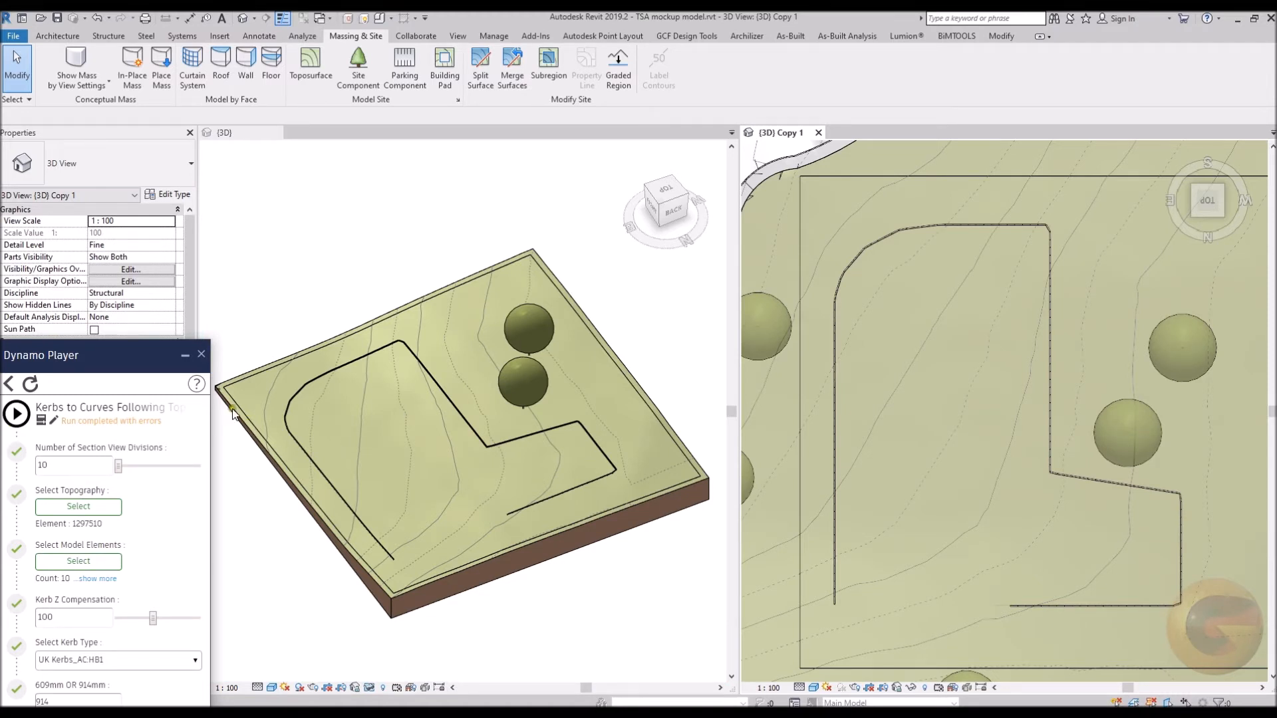
- Maximize the 3D view and orbit to see the kerbs following the slope
{"action": "left_click", "coordinate": [201, 354]}
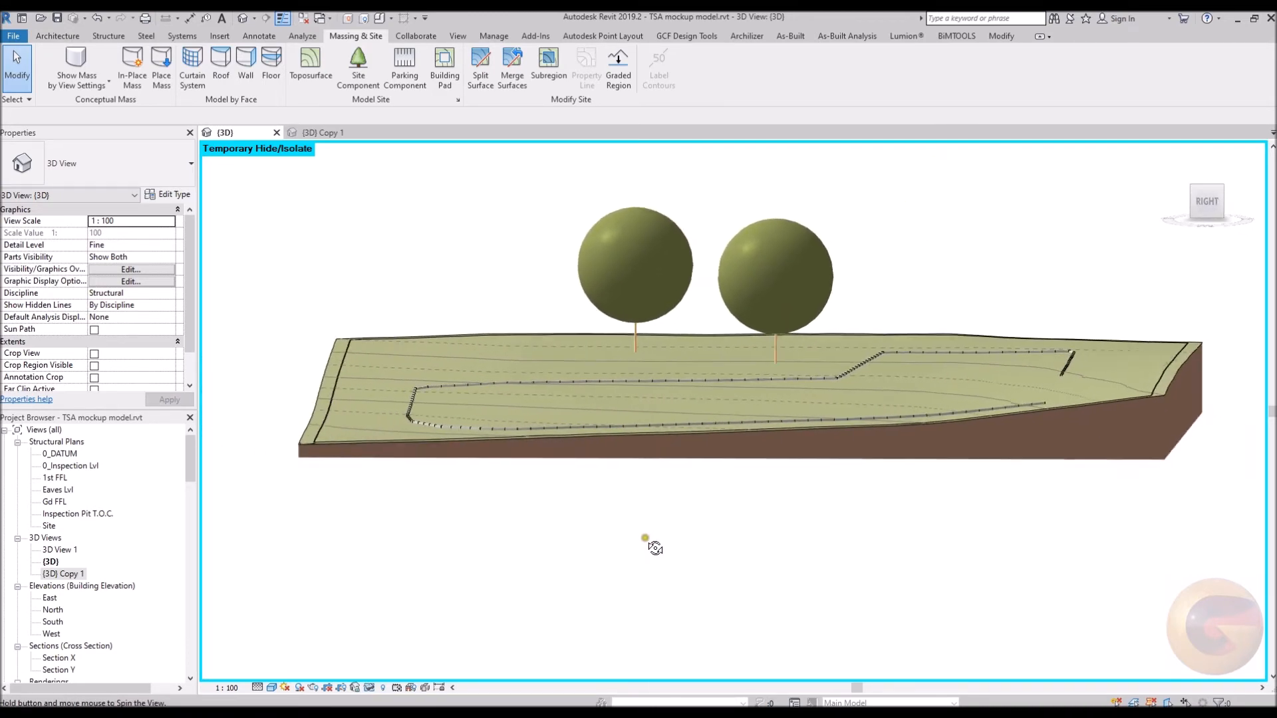
{"action": "left_click_drag", "start_coordinate": [651, 546], "coordinate": [778, 542]}
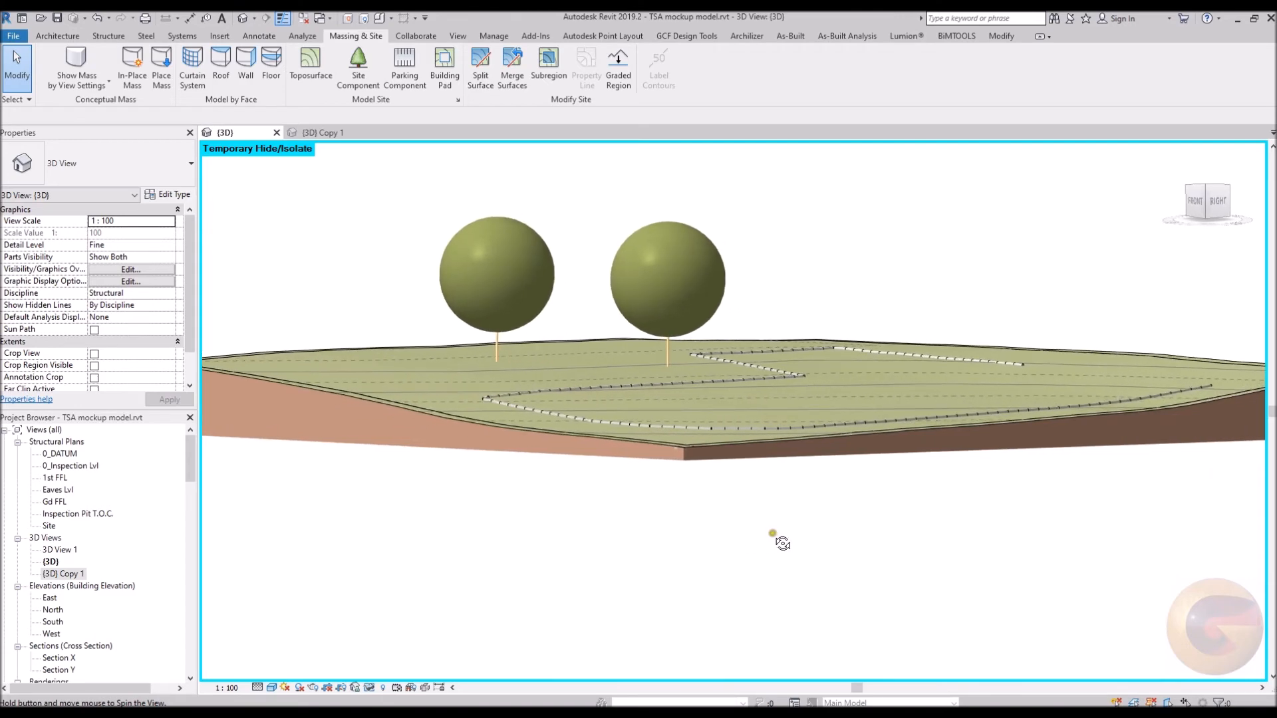
{"action": "left_click_drag", "start_coordinate": [772, 533], "coordinate": [678, 606]}
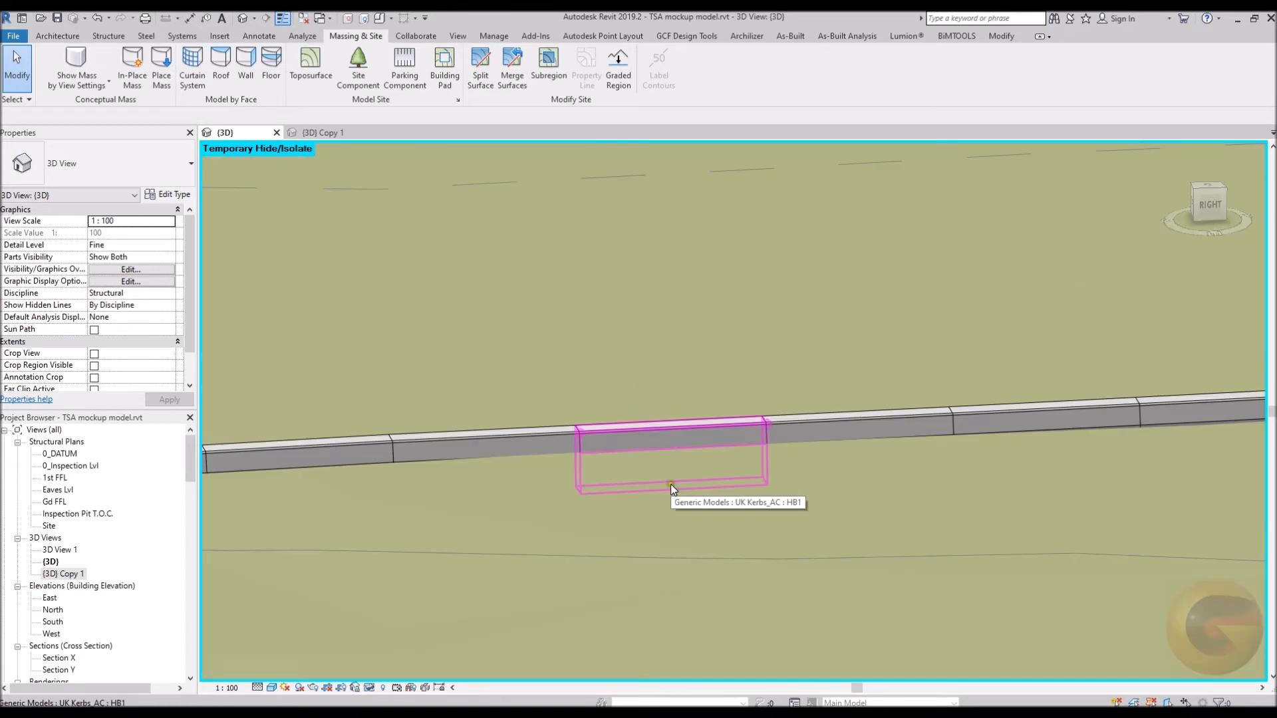
- Select the HB1 kerb segments, showing Generic Models (156) in Properties
{"action": "left_click", "coordinate": [670, 457]}
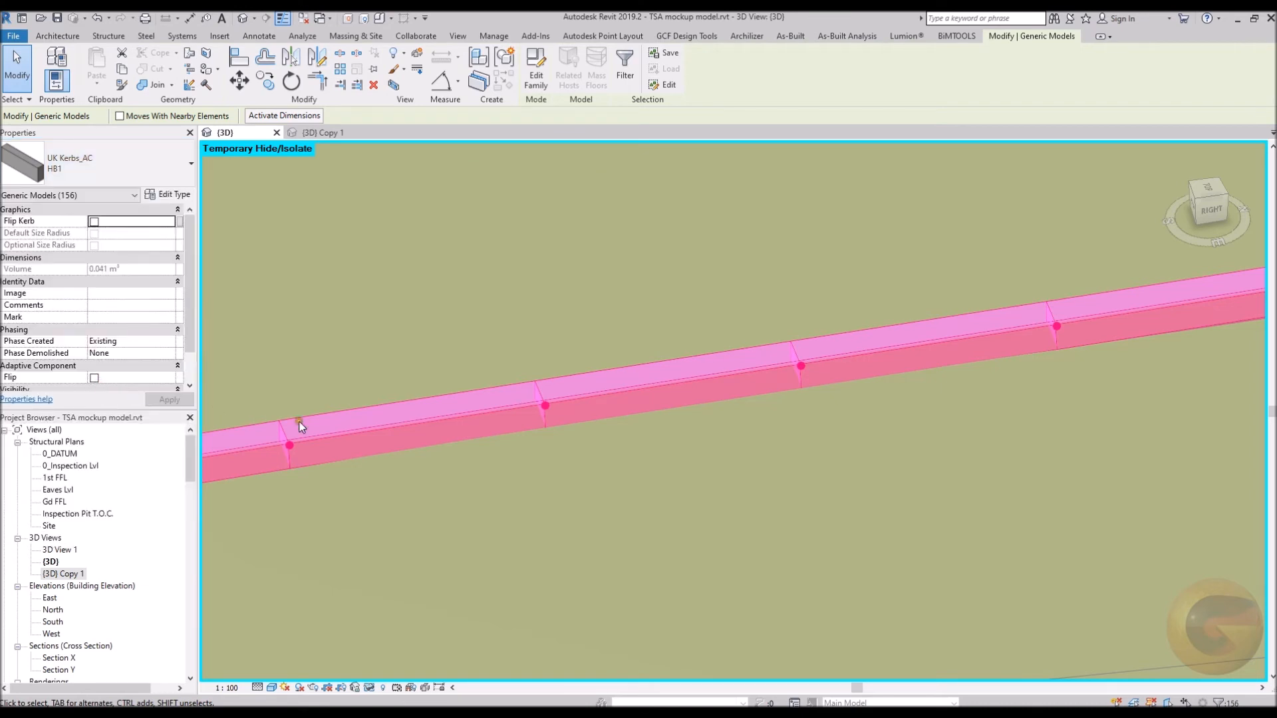
{"action": "left_click", "coordinate": [600, 523]}
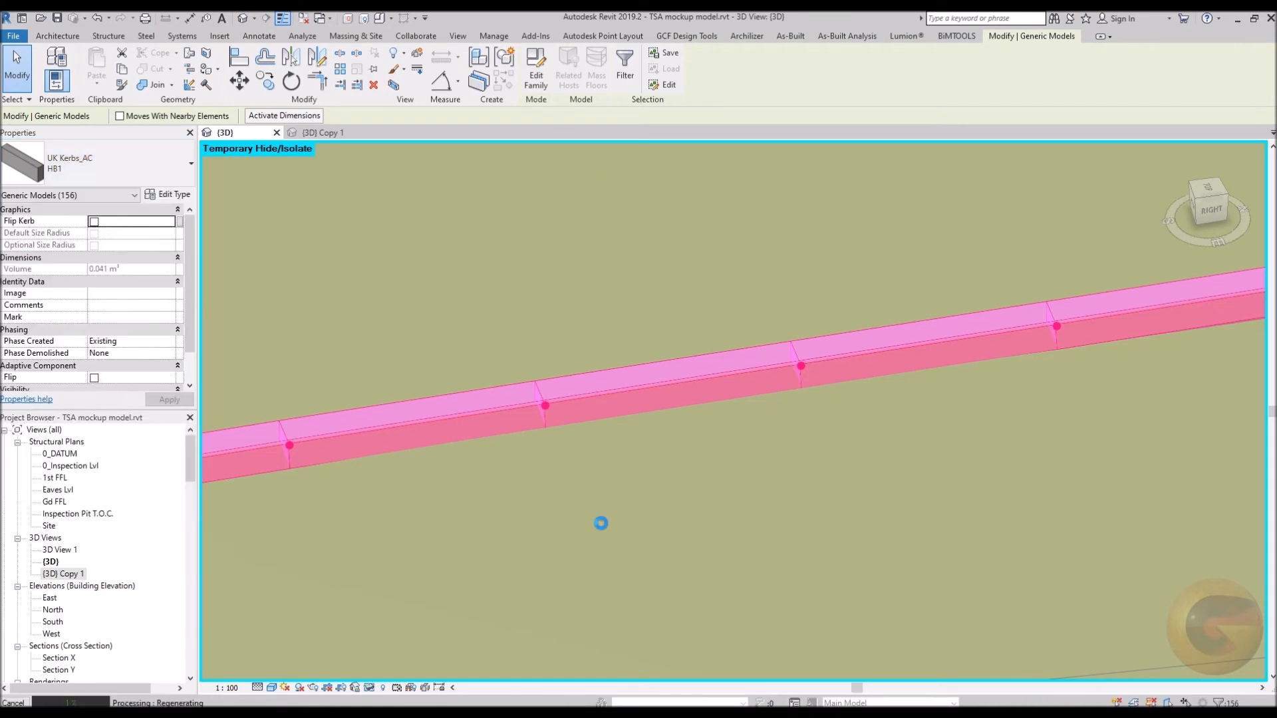